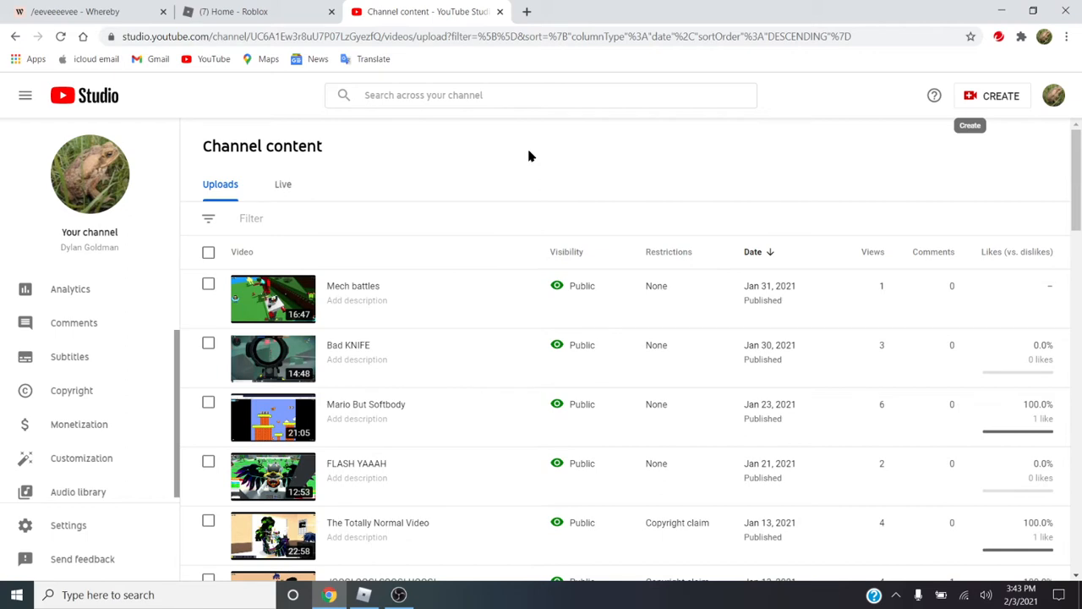
mouse_move(770, 124)
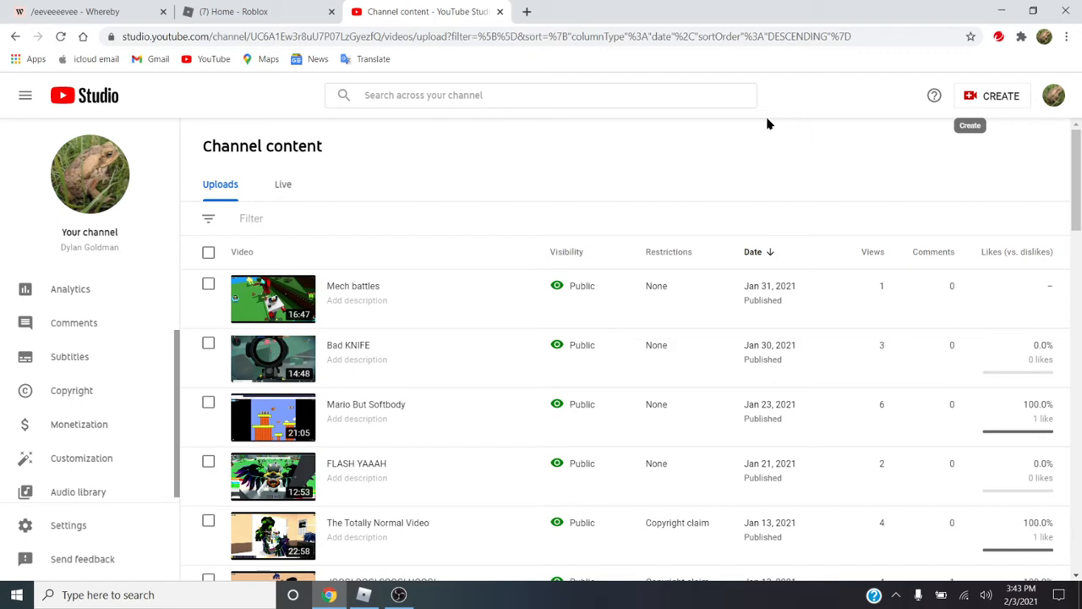
Step: Open Settings > Channel > Feature eligibility and review the phone-verification features
left_click(1053, 95)
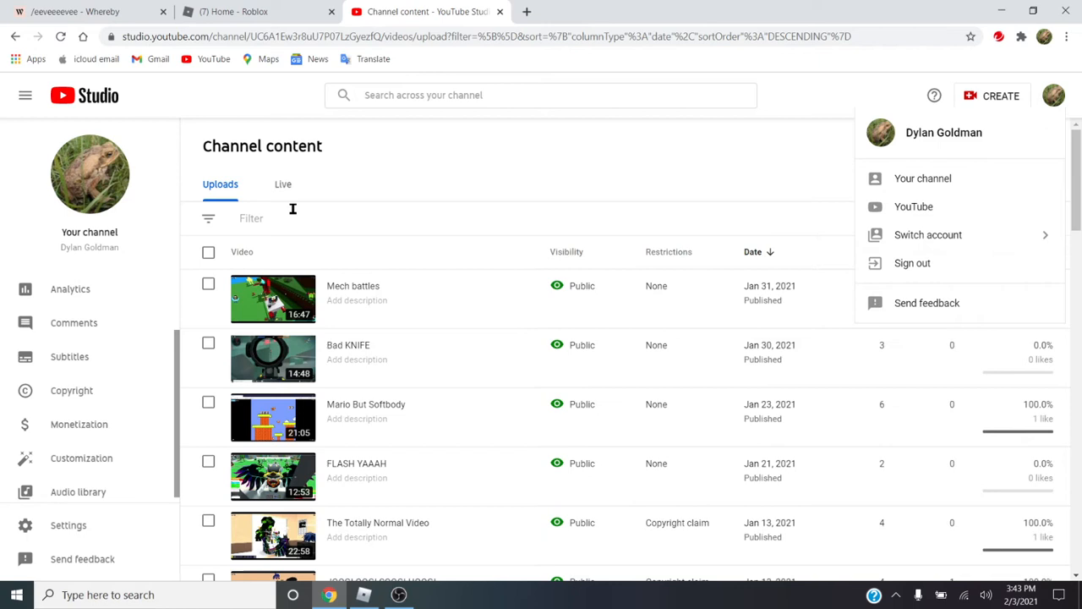
mouse_move(1054, 95)
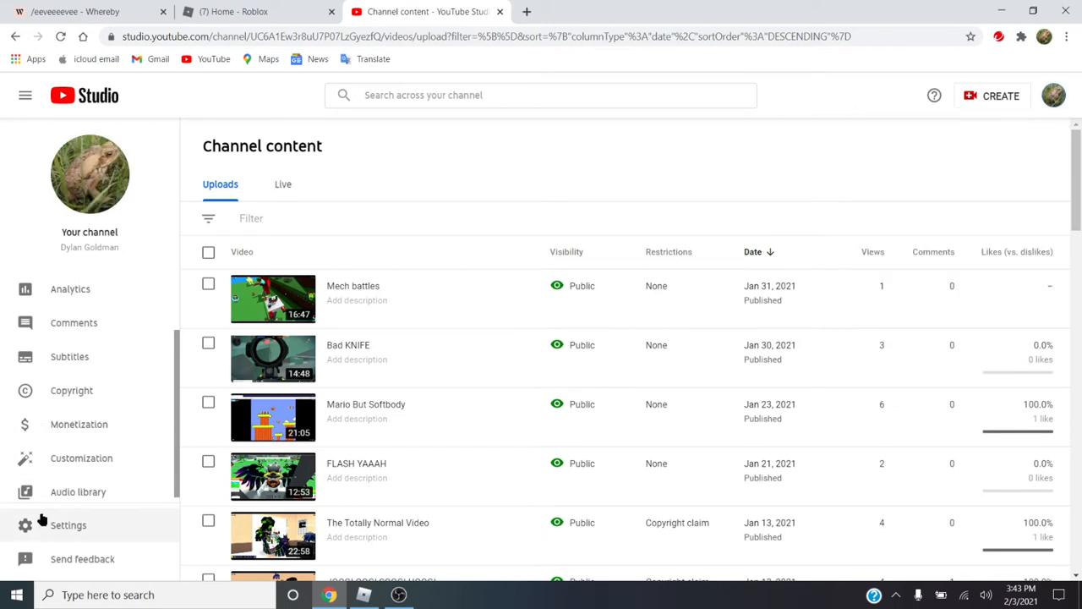
left_click(68, 525)
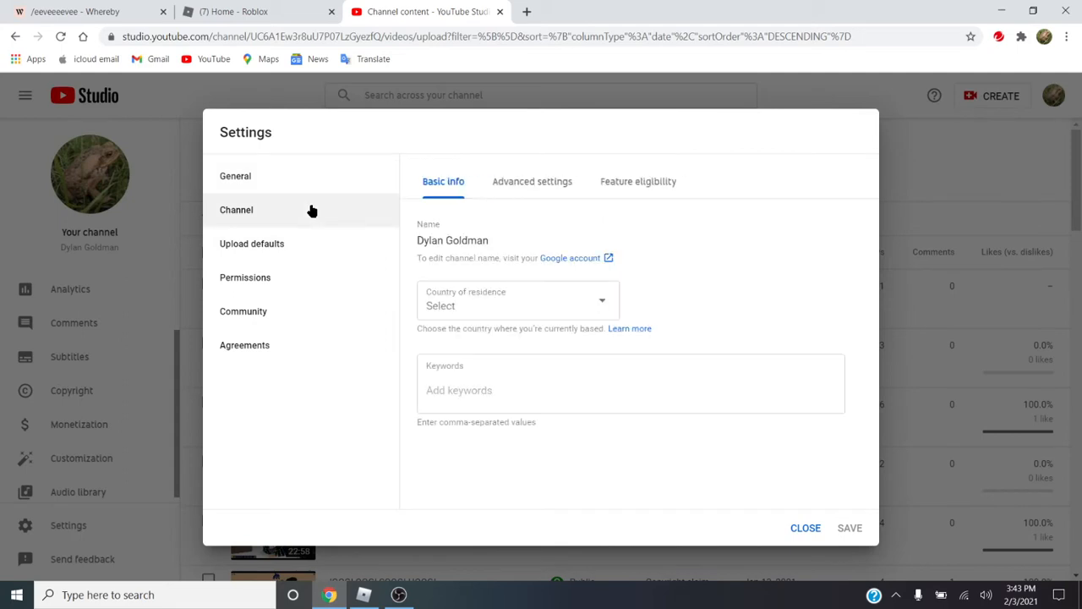
left_click(638, 181)
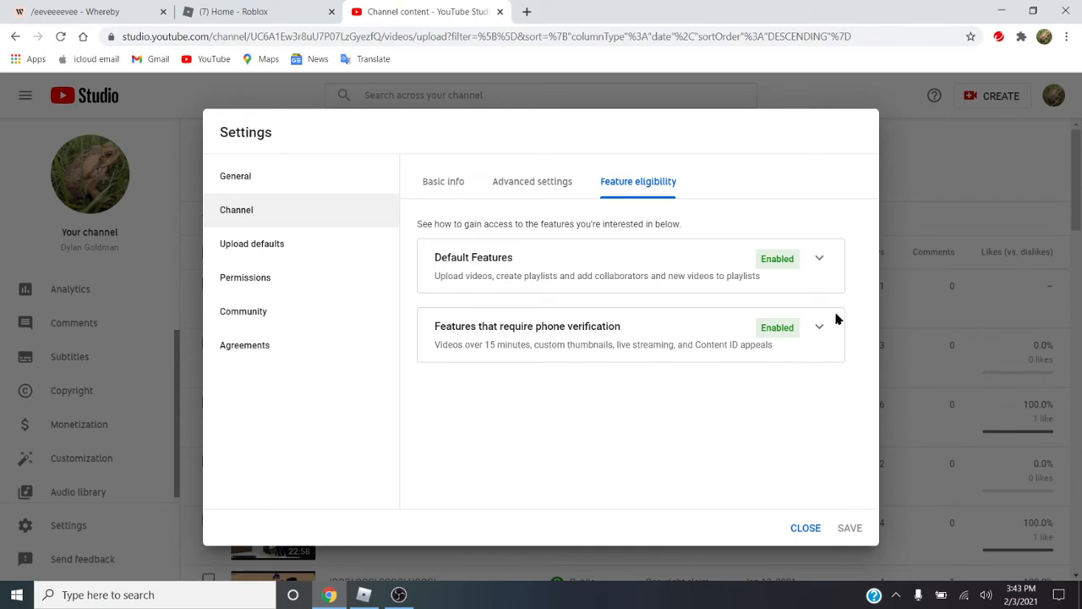
left_click(819, 327)
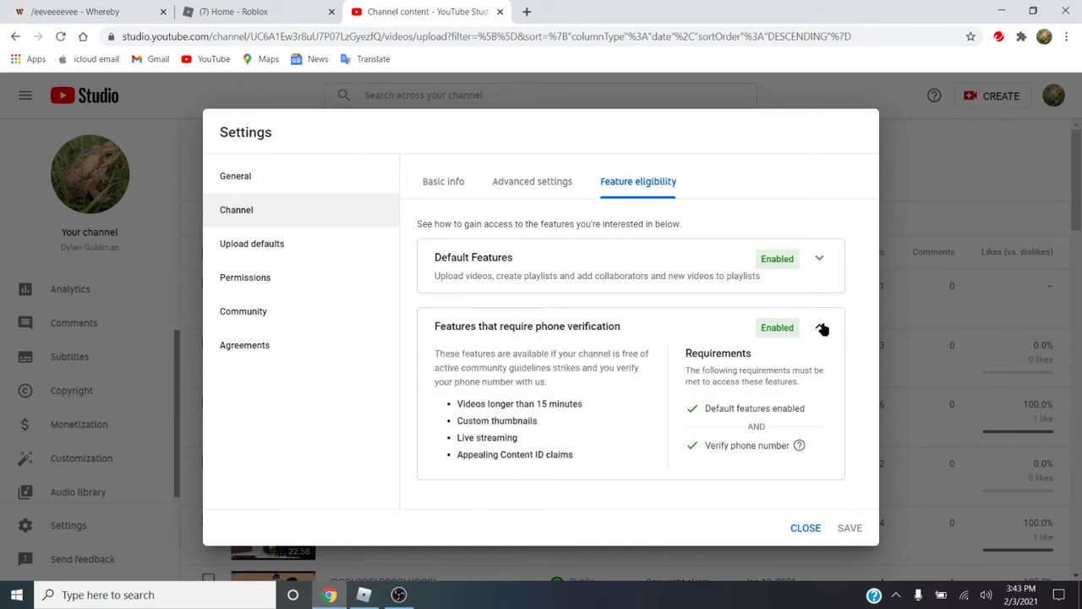
left_click(819, 327)
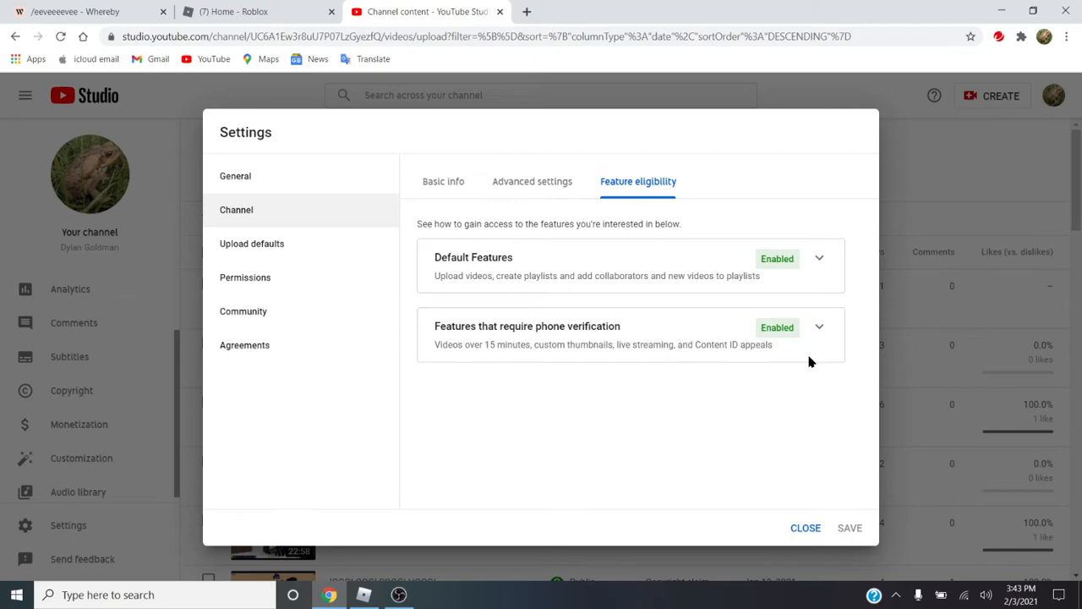
mouse_move(805, 528)
type("obsx")
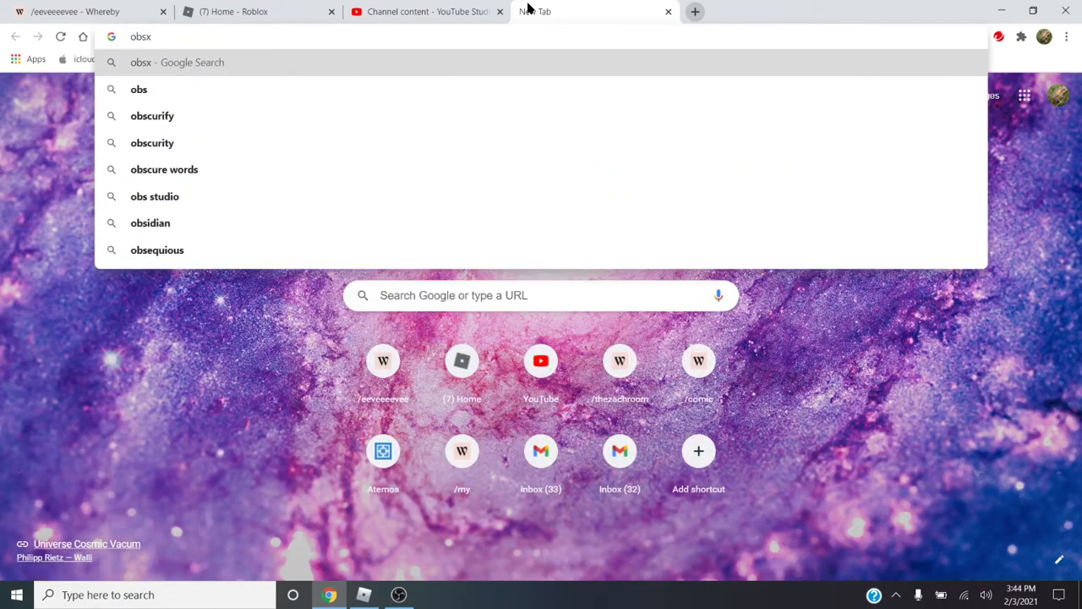
Step: Search Google for 'obs studio', then clear the query to search for obsproject.com
key("Backspace")
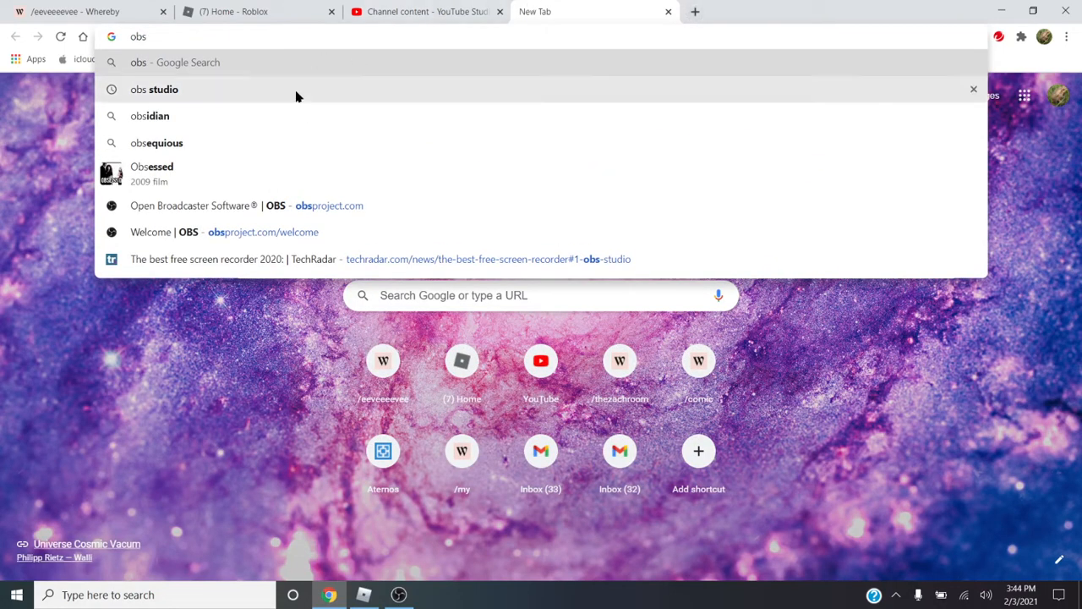
left_click(154, 89)
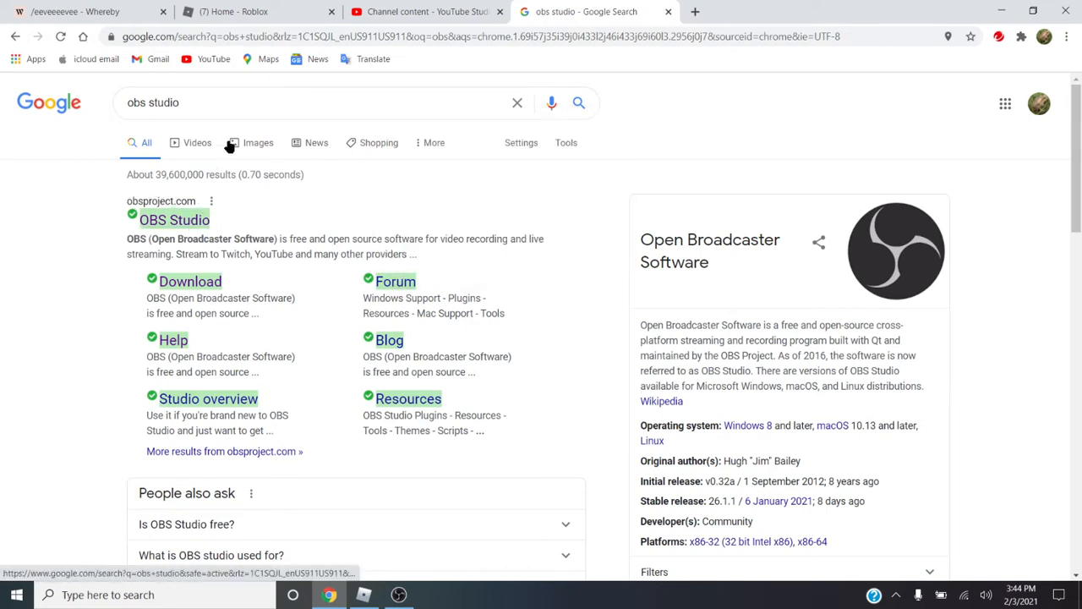
left_click(296, 102)
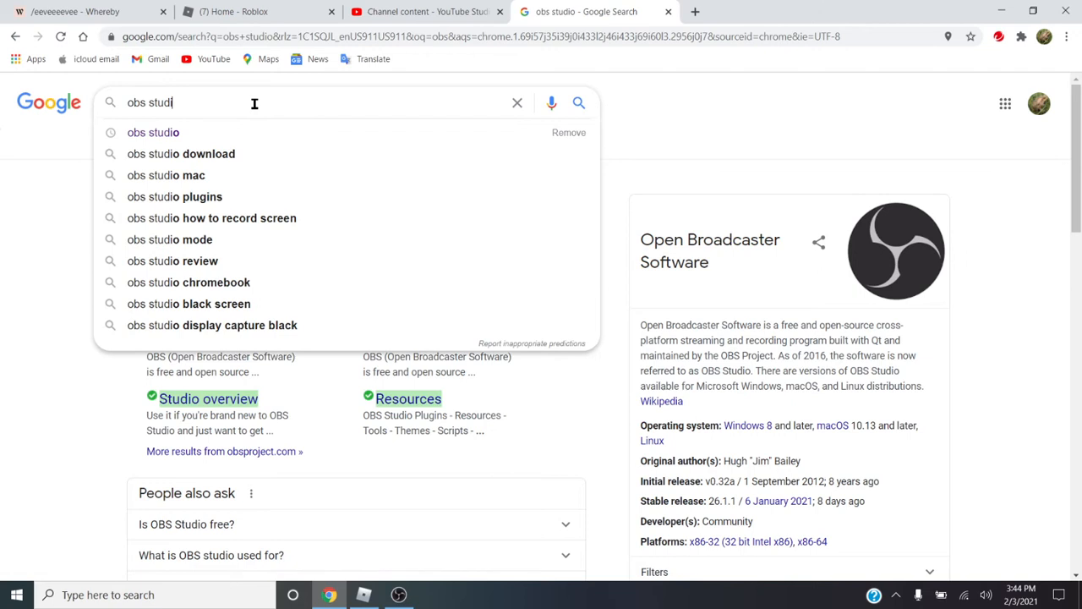
key("backspace")
type("obsproject.com")
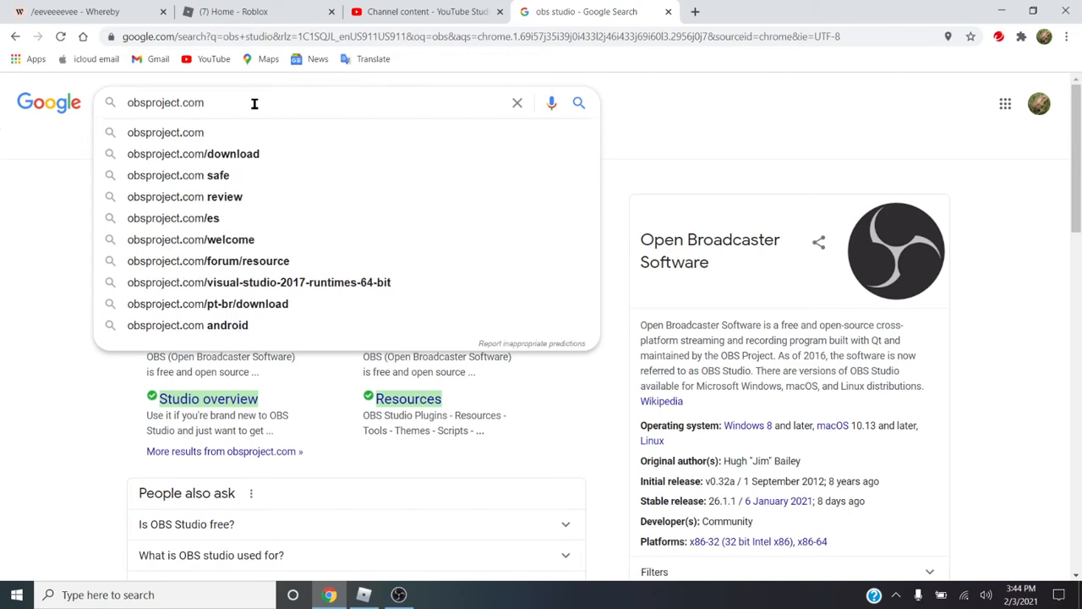
Step: Download the Windows OBS Studio installer from the obsproject.com download page
left_click(193, 153)
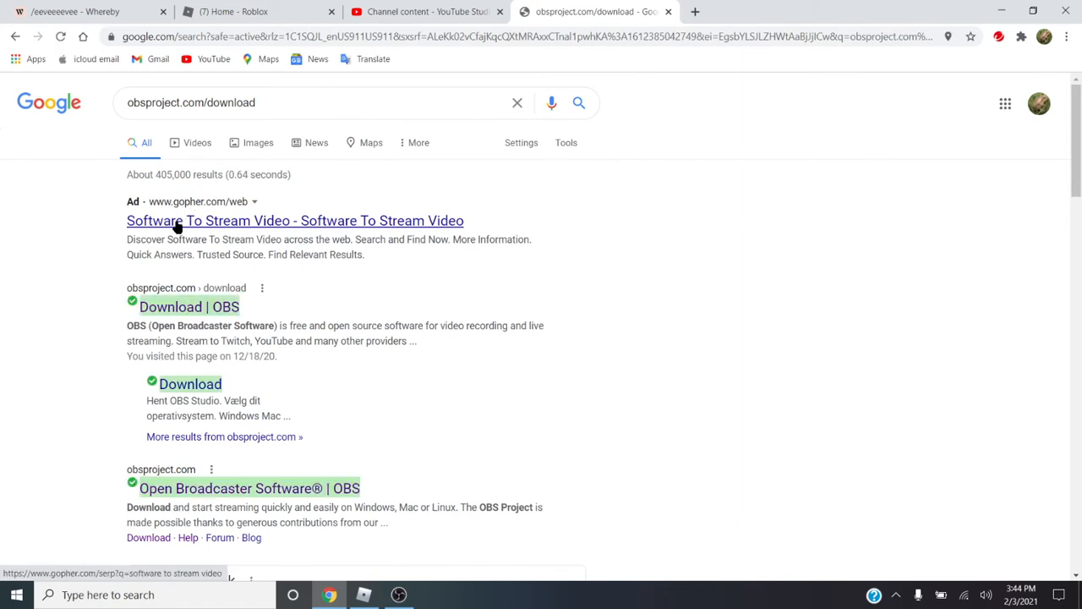
left_click(189, 306)
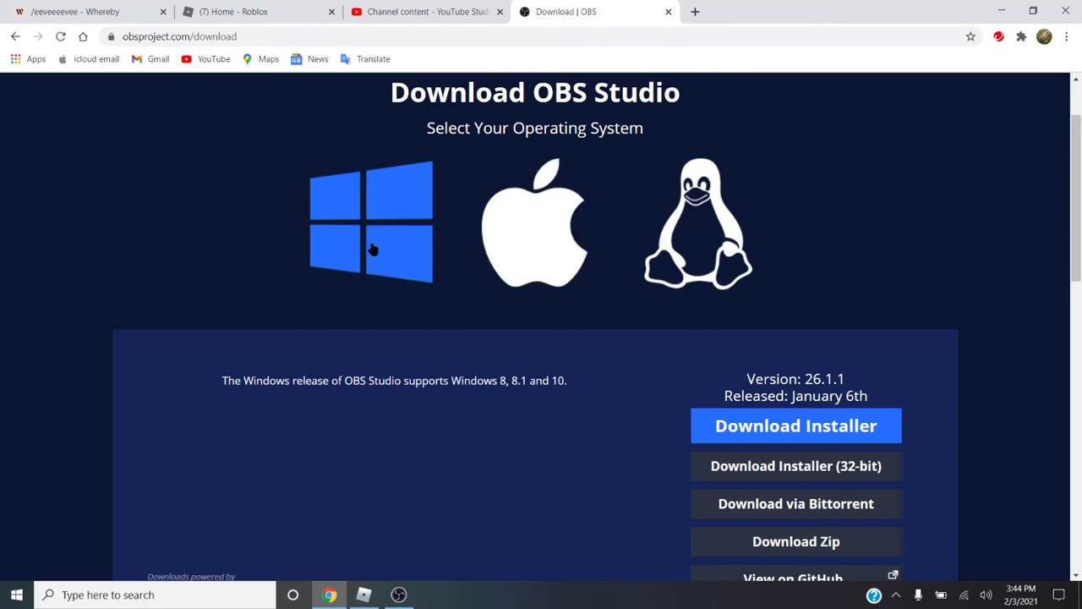
scroll("down", 3)
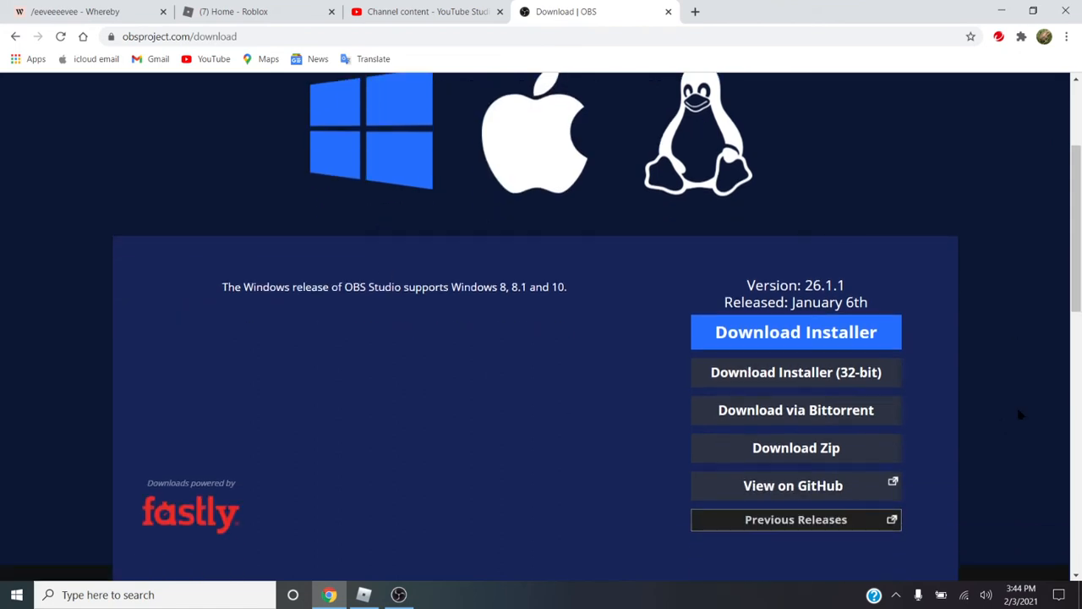
left_click(795, 332)
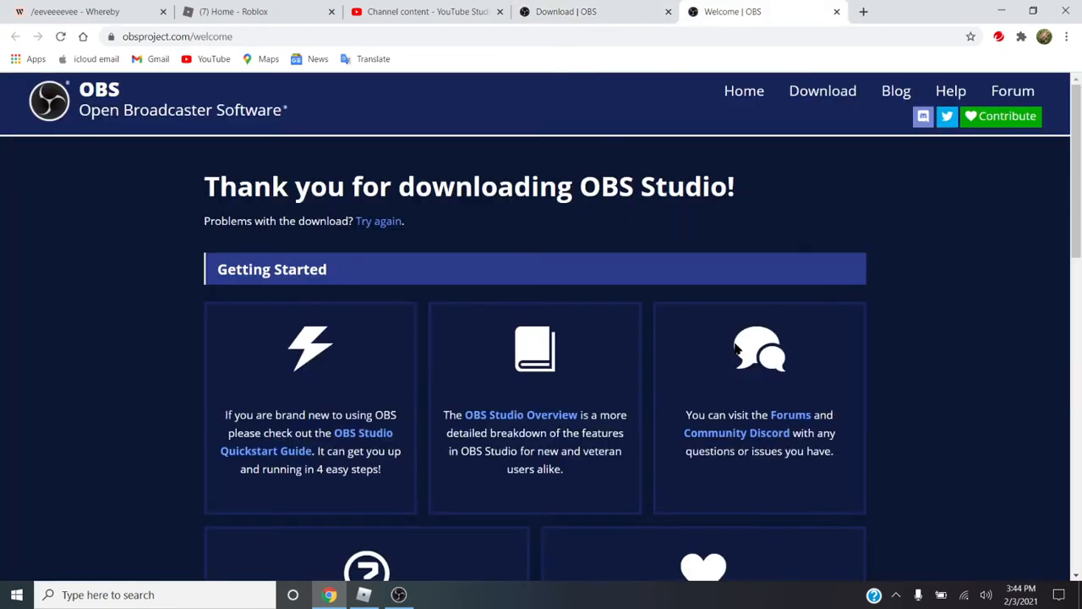
left_click(149, 561)
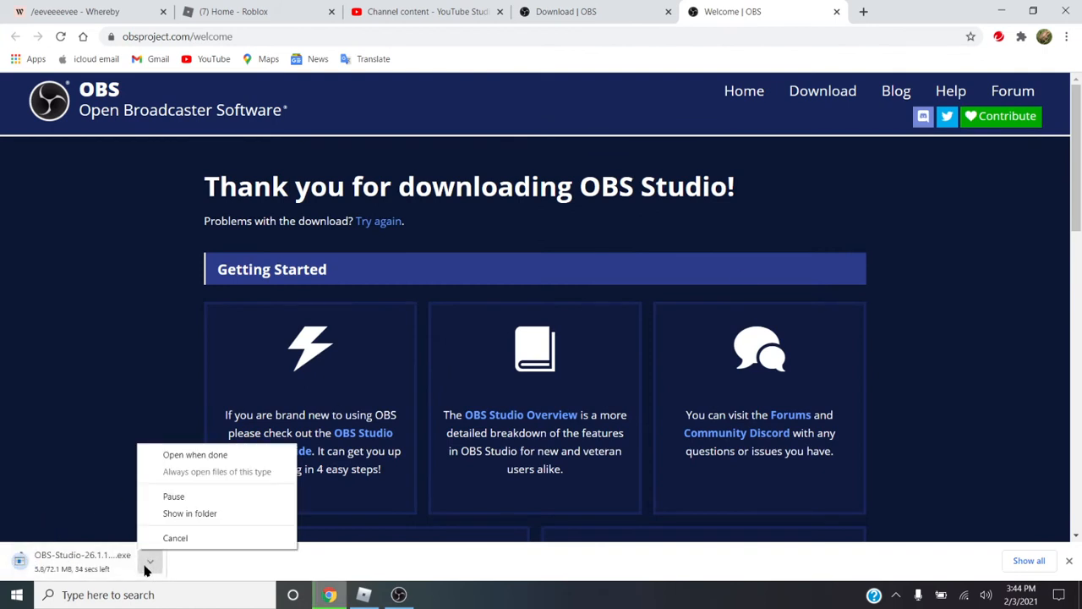
left_click(176, 538)
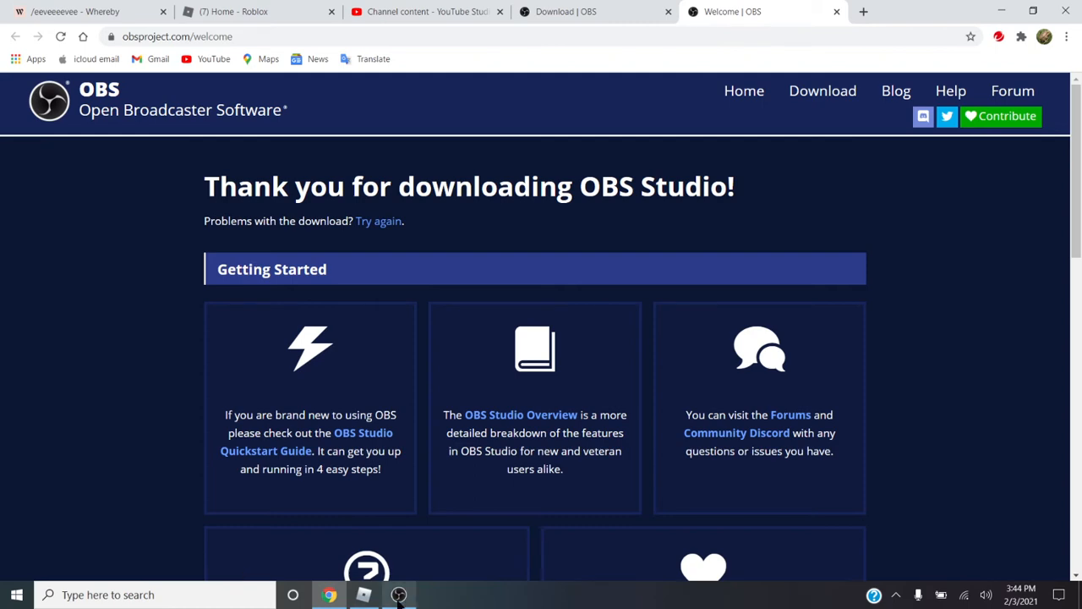
Step: Bring up the OBS Studio window from the taskbar
left_click(398, 595)
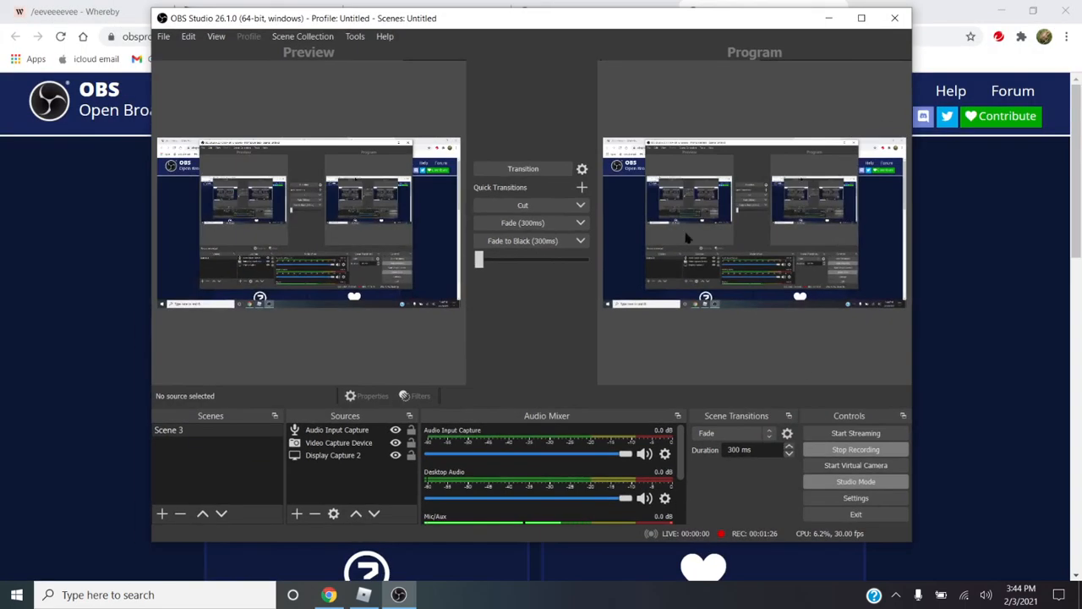
mouse_move(806, 484)
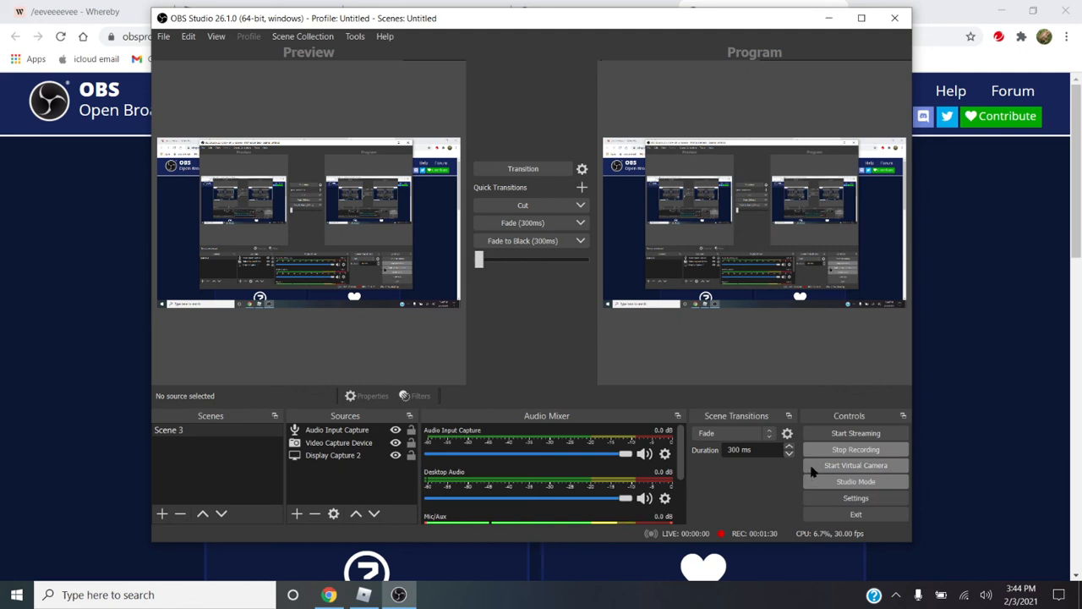
mouse_move(856, 449)
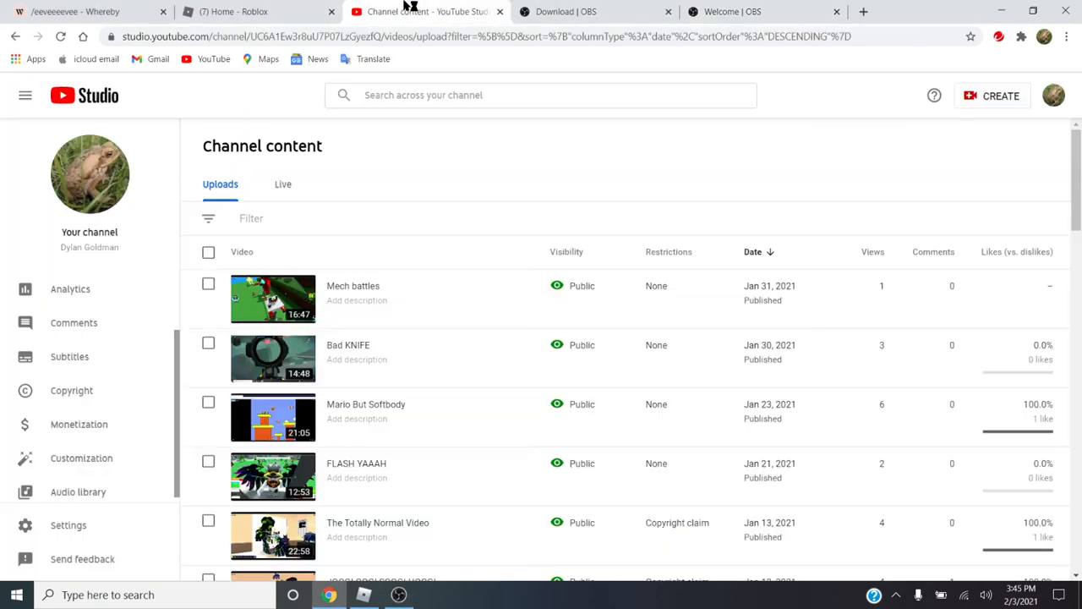
mouse_move(409, 584)
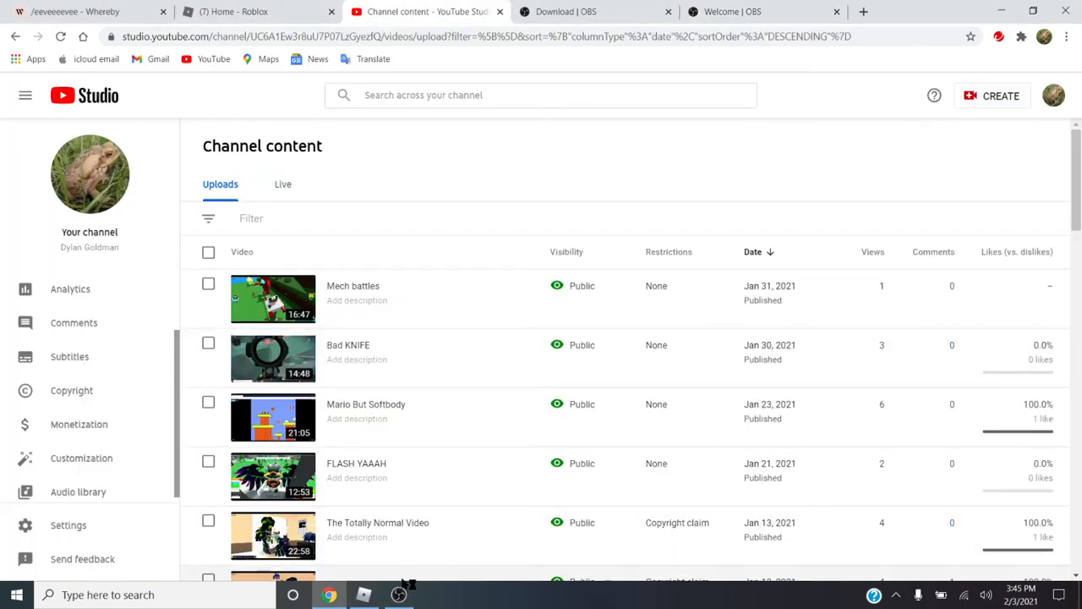